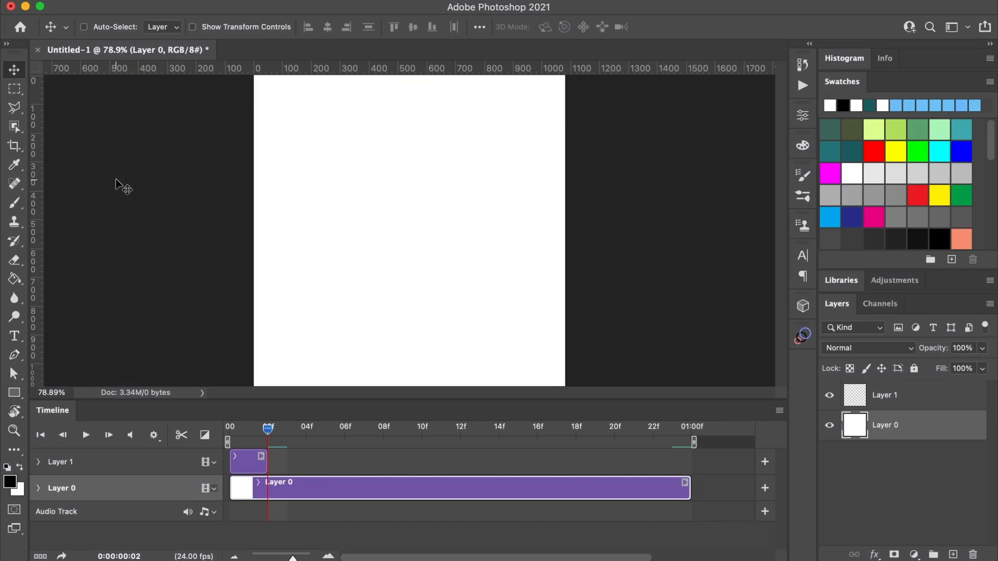
# Select Layer 1 in the Layers panel and switch to the Brush tool.
pyautogui.click(885, 395)
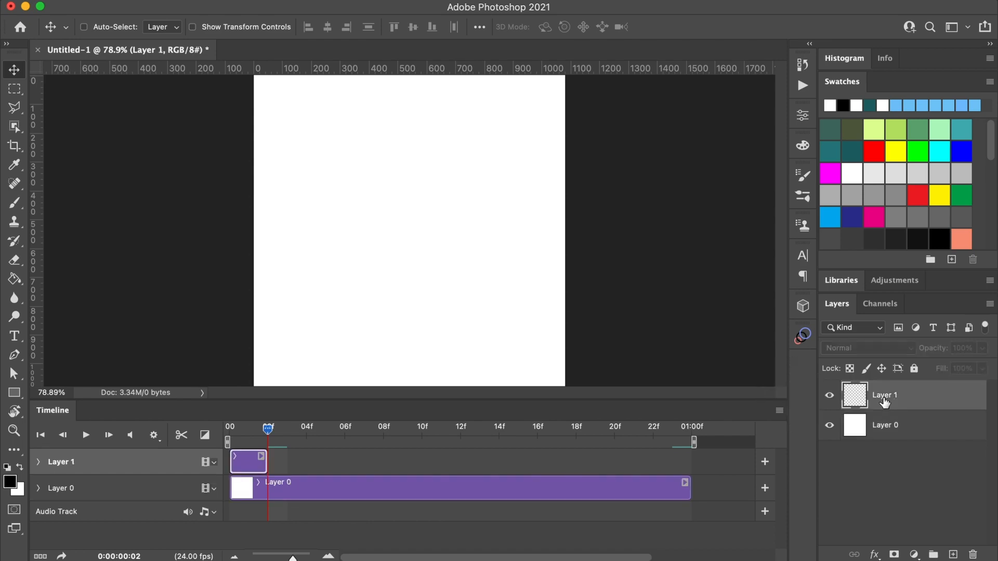
pyautogui.click(14, 202)
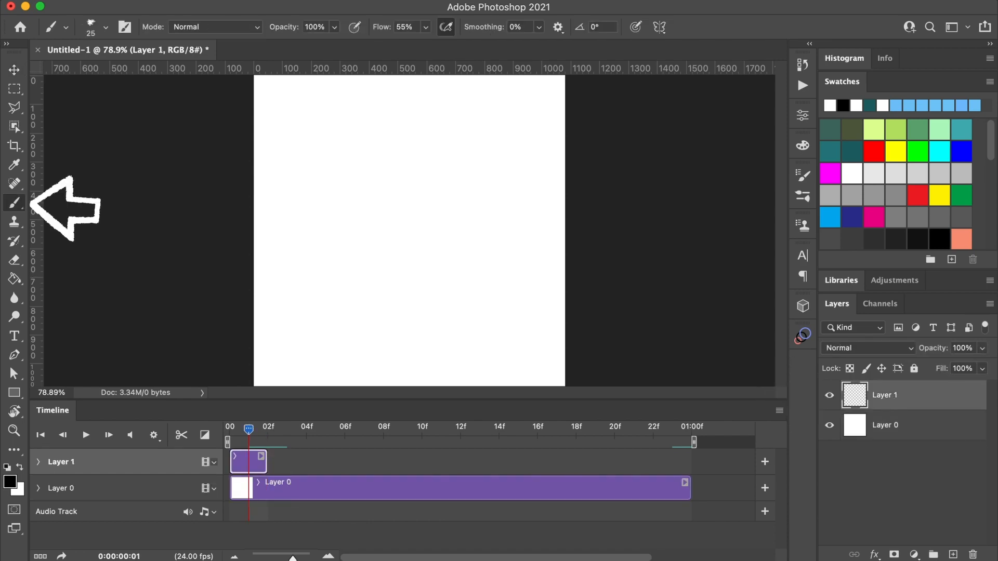